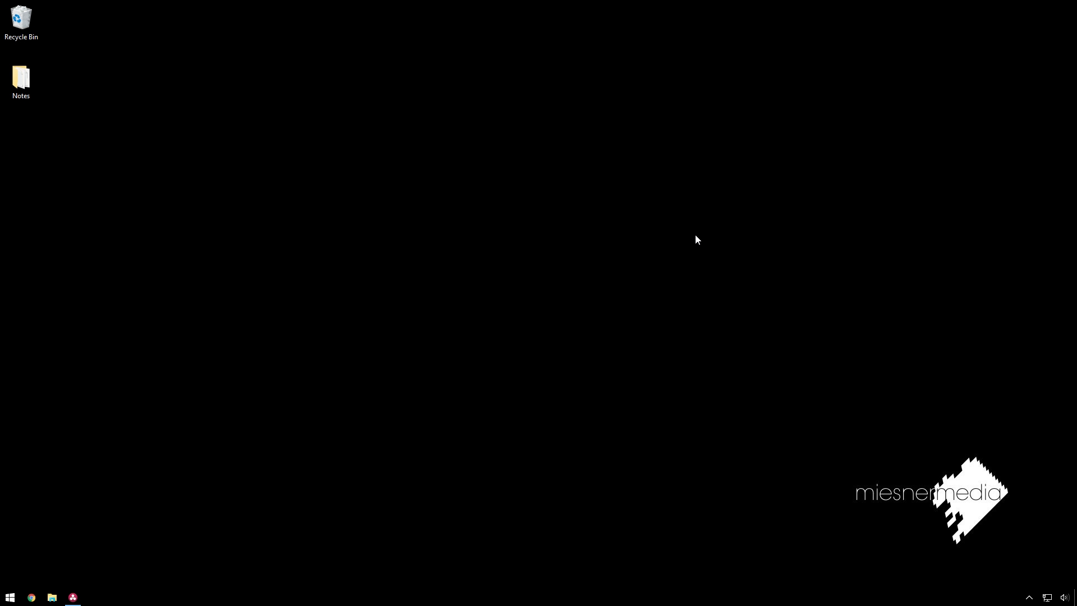
mouse_move(101, 592)
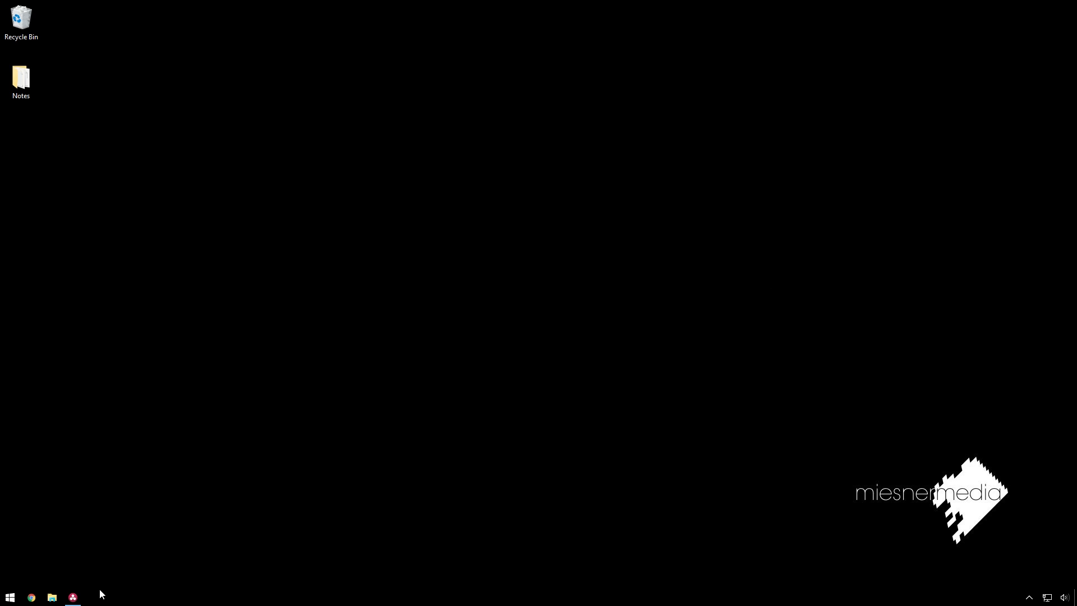
Bring up the Color page showing the backlit trees-and-power-lines clip with its correction node.
left_click(73, 597)
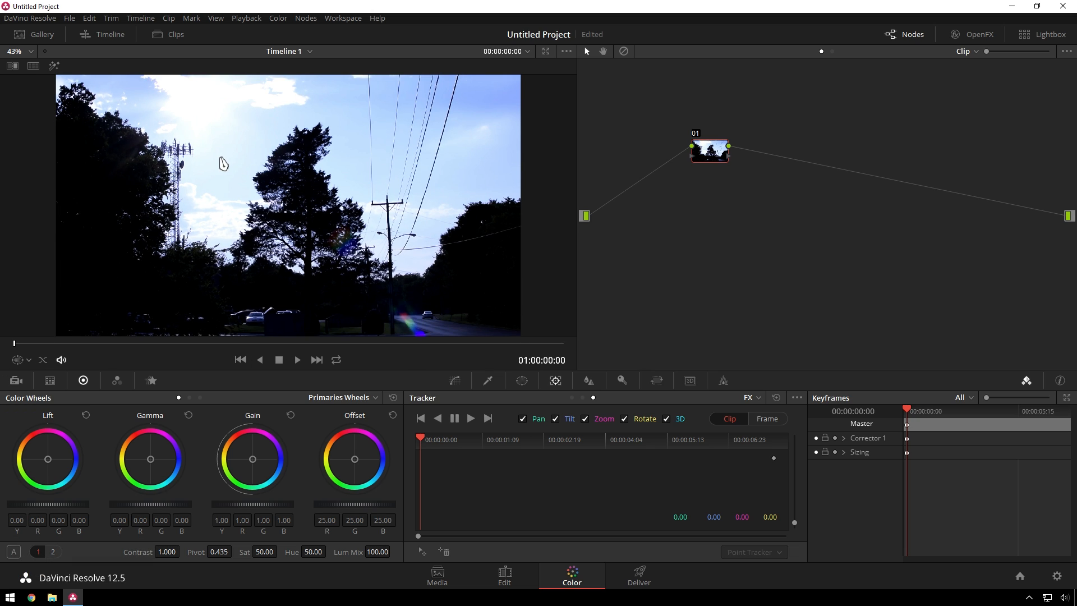
mouse_move(508, 200)
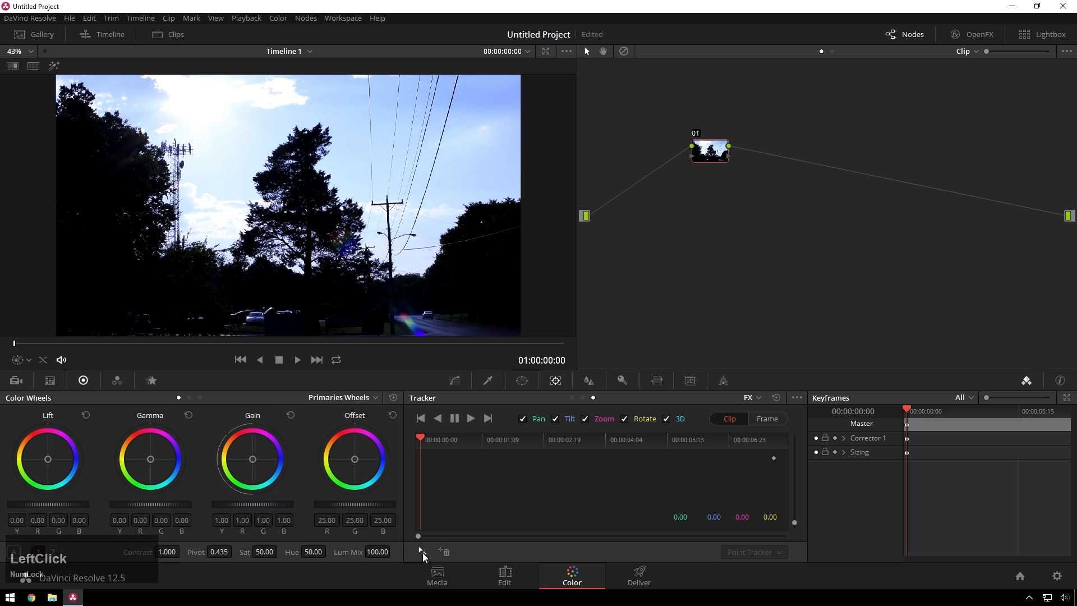
mouse_move(205, 126)
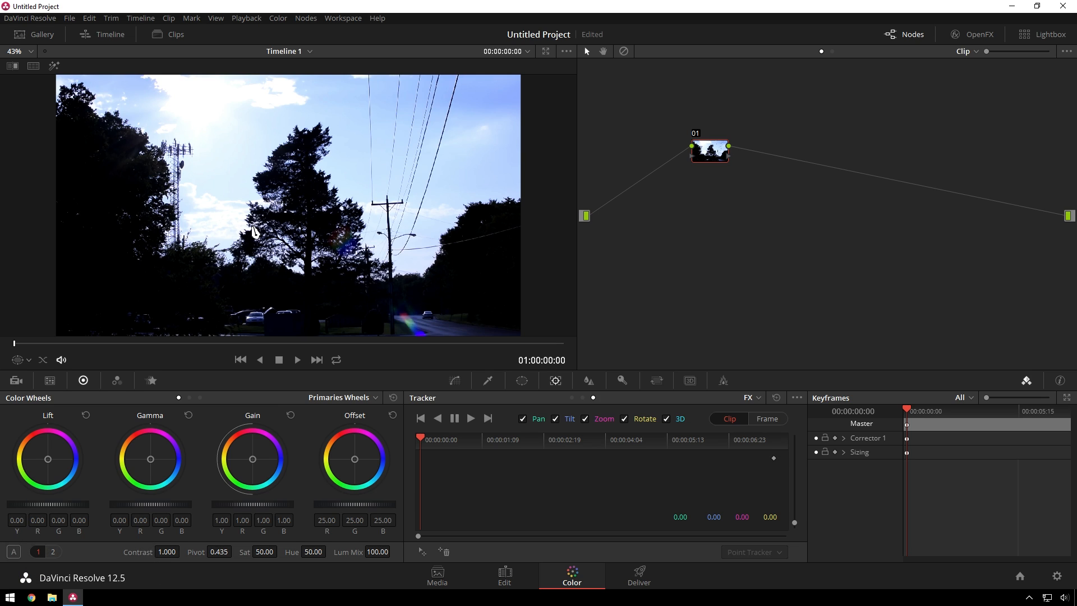
mouse_move(113, 371)
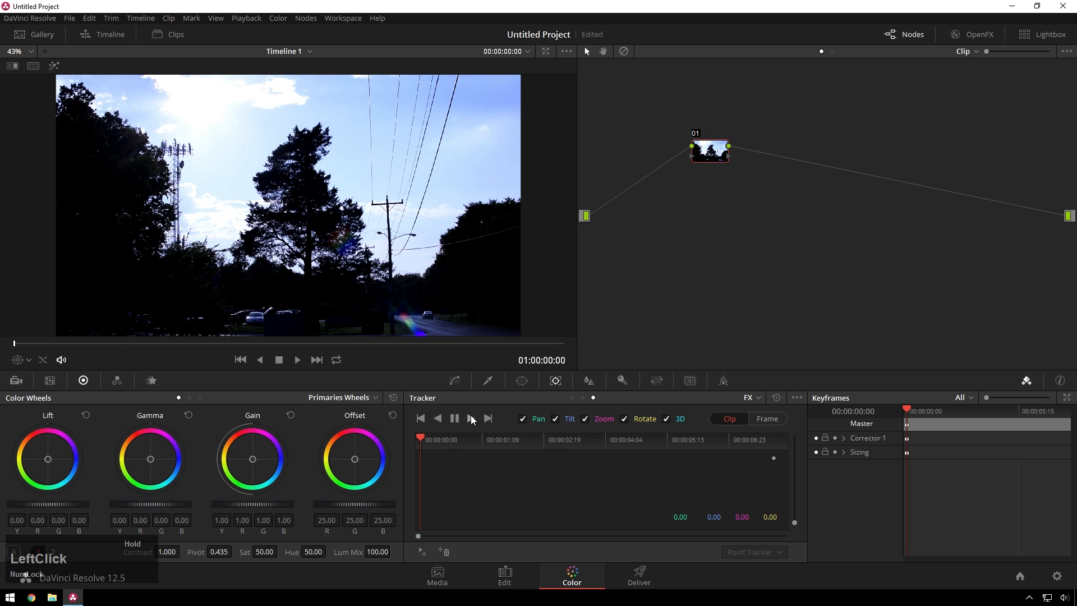
left_click(471, 419)
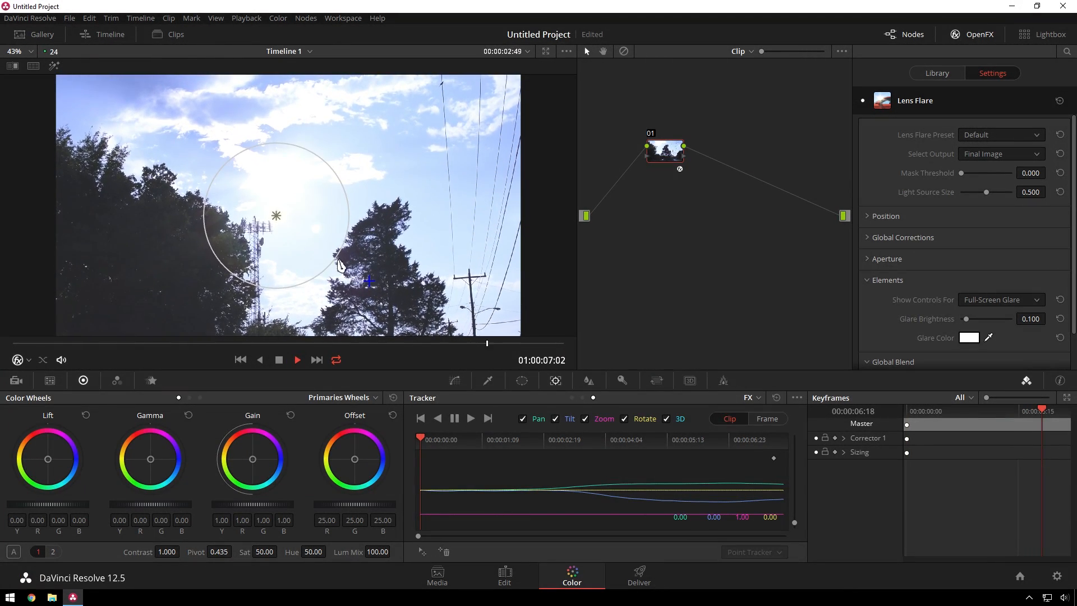
Apply the Modern Sci-Fi lens flare preset and set mask threshold to 0.122.
left_click(1001, 135)
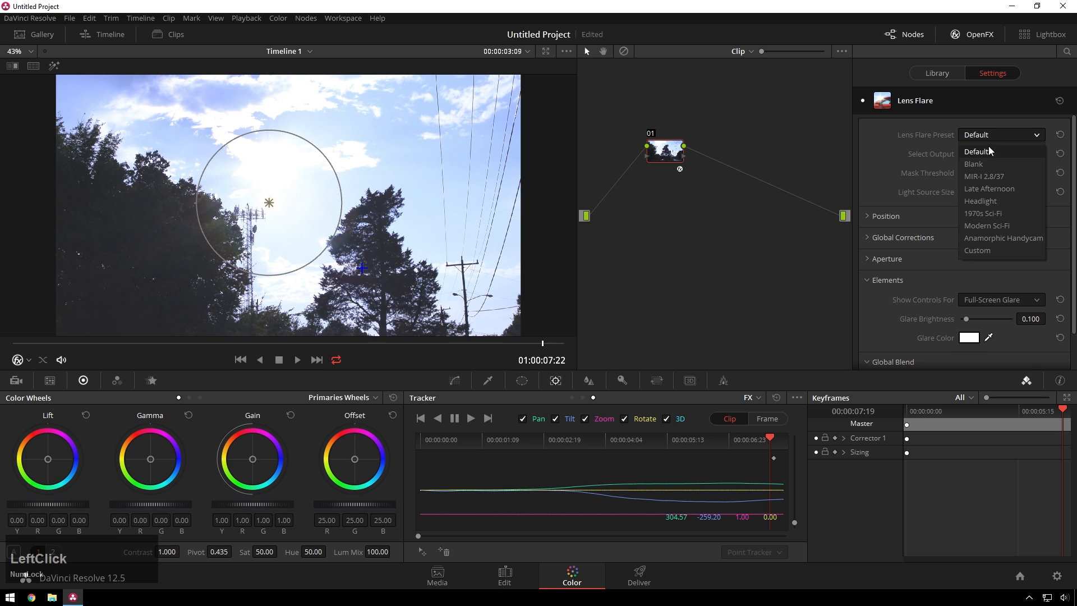
mouse_move(994, 246)
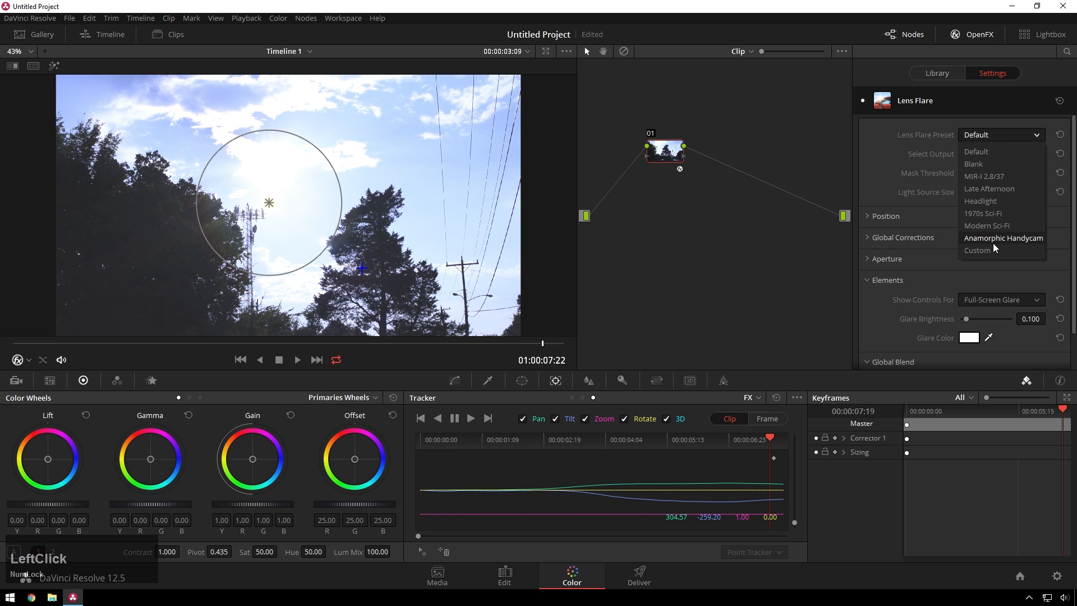
left_click(1004, 238)
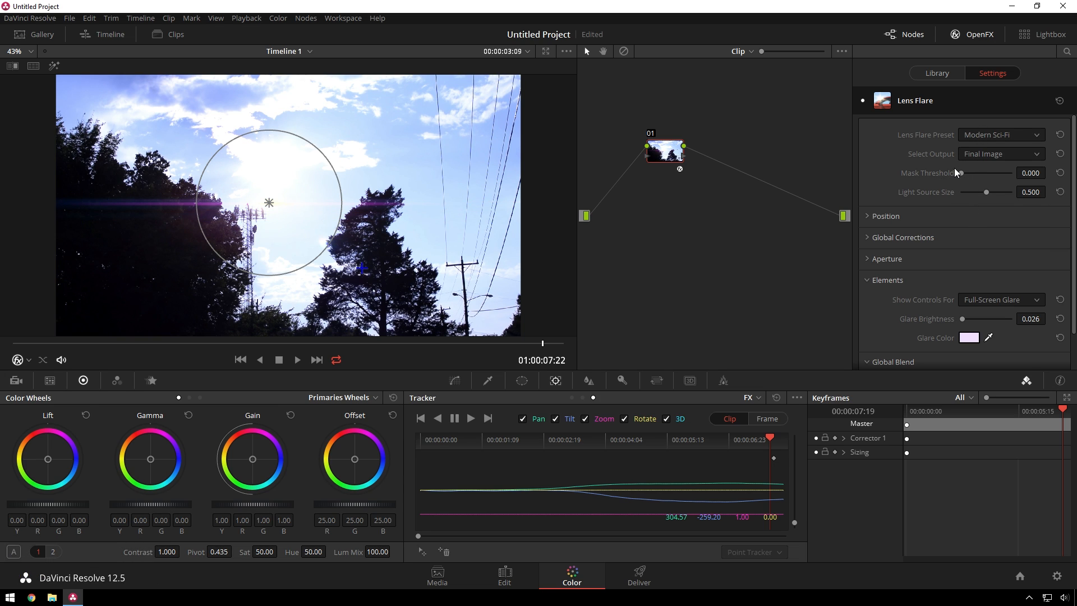
left_click_drag(956, 172, 994, 173)
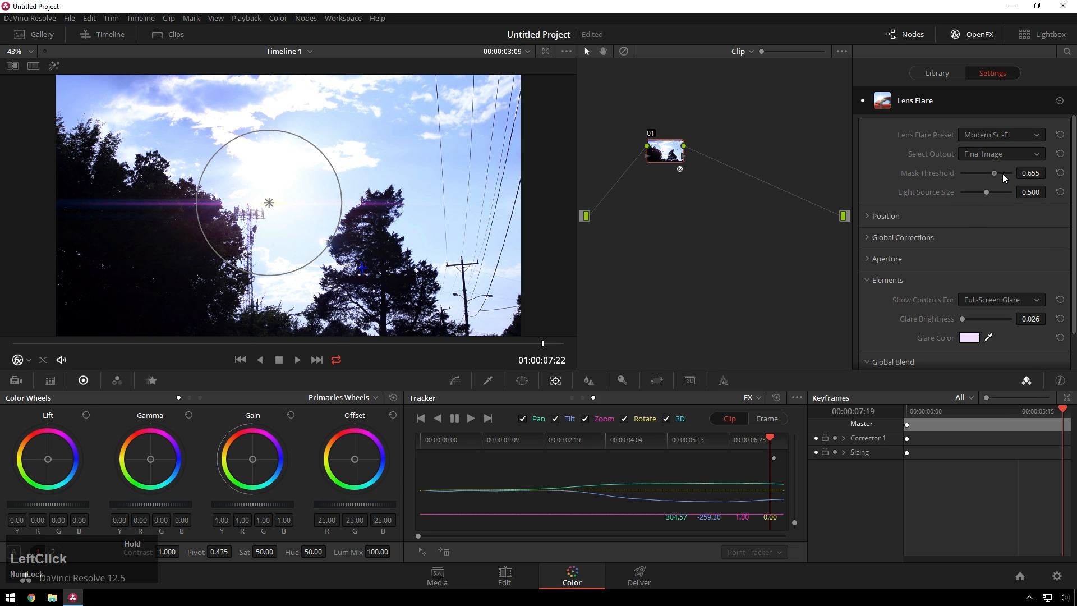
left_click_drag(994, 173, 967, 172)
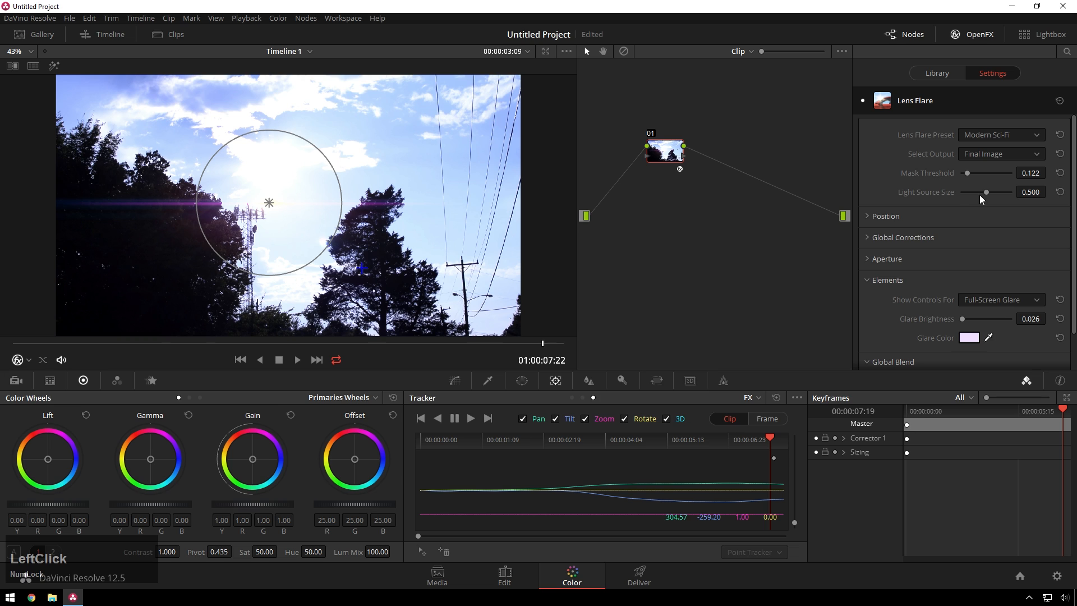
Enlarge the light source size to 0.766 and make the glare colour cyan.
left_click_drag(988, 193, 1000, 192)
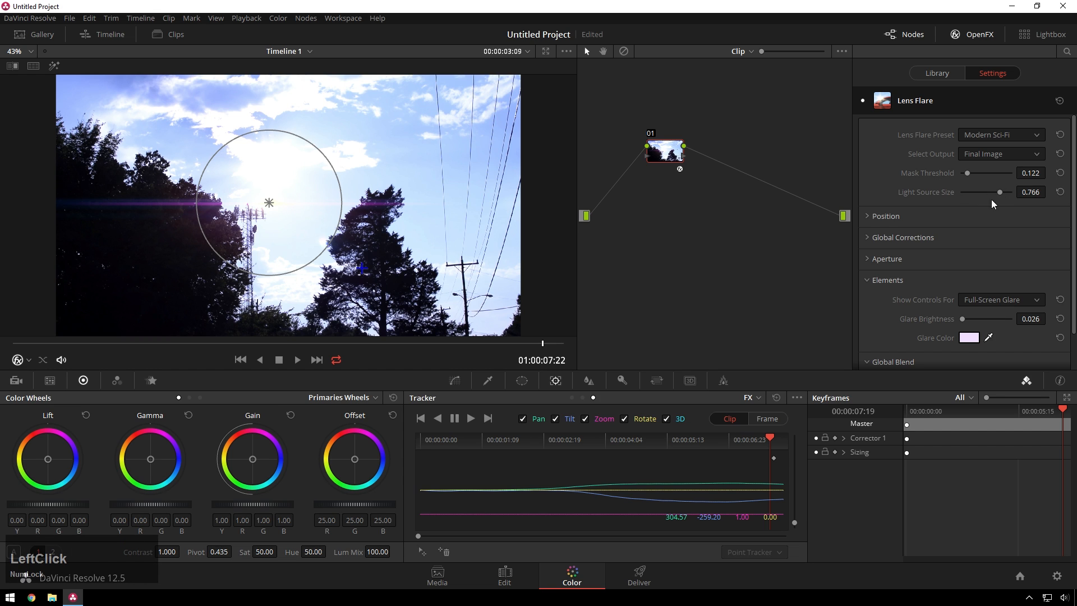
left_click(969, 338)
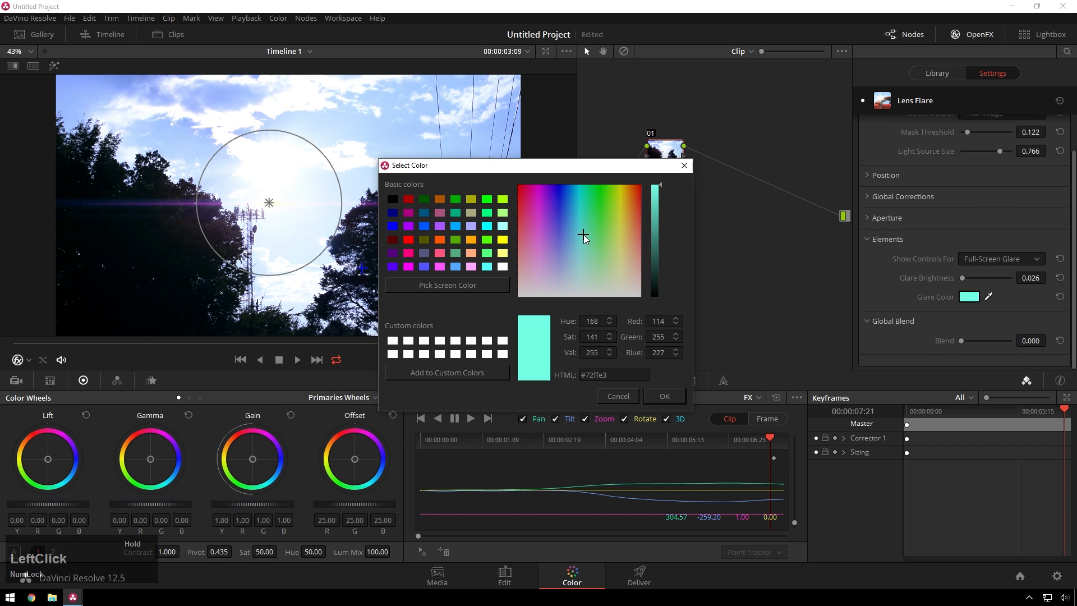
left_click(664, 396)
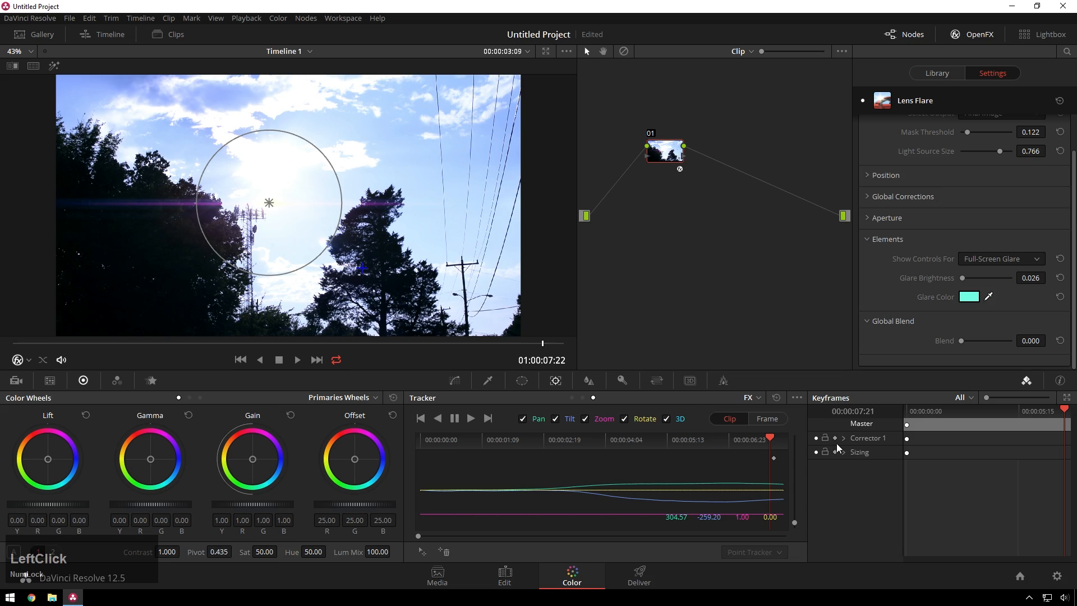